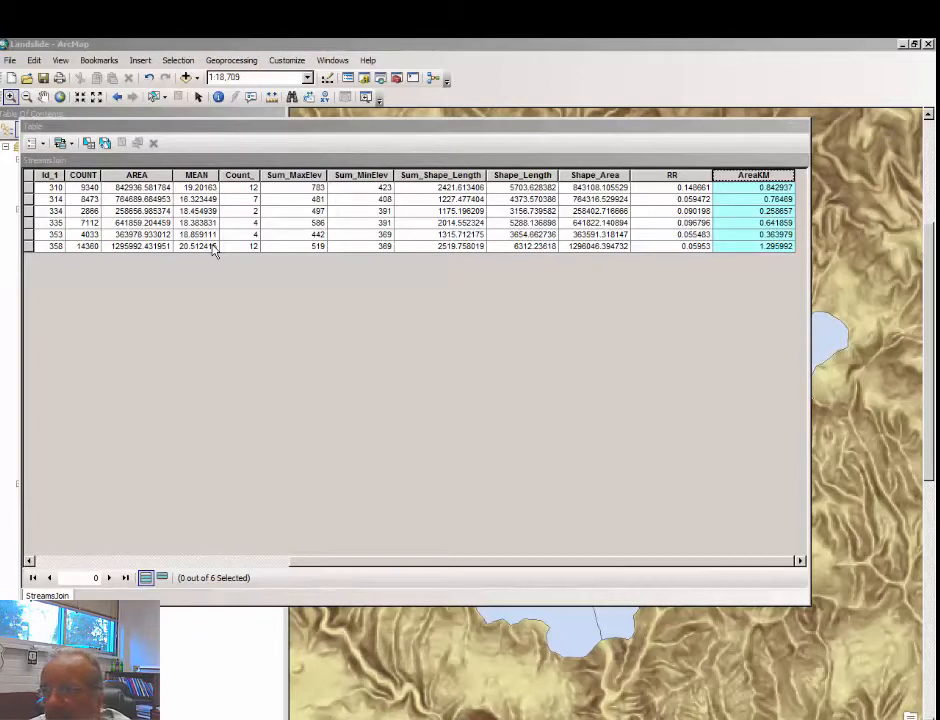
pyautogui.moveTo(275, 247)
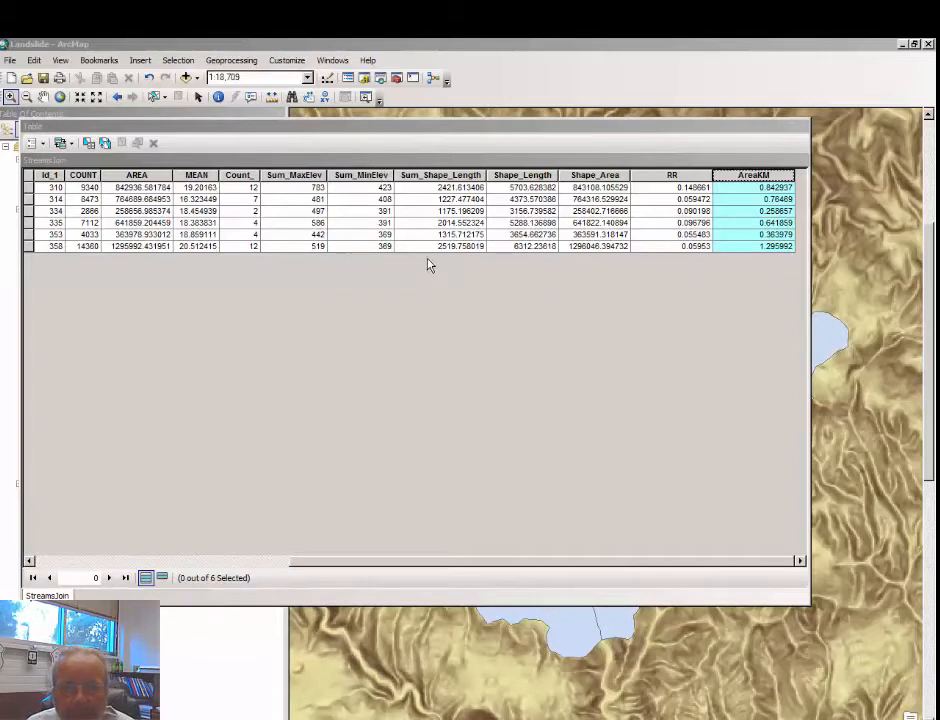
pyautogui.moveTo(365, 218)
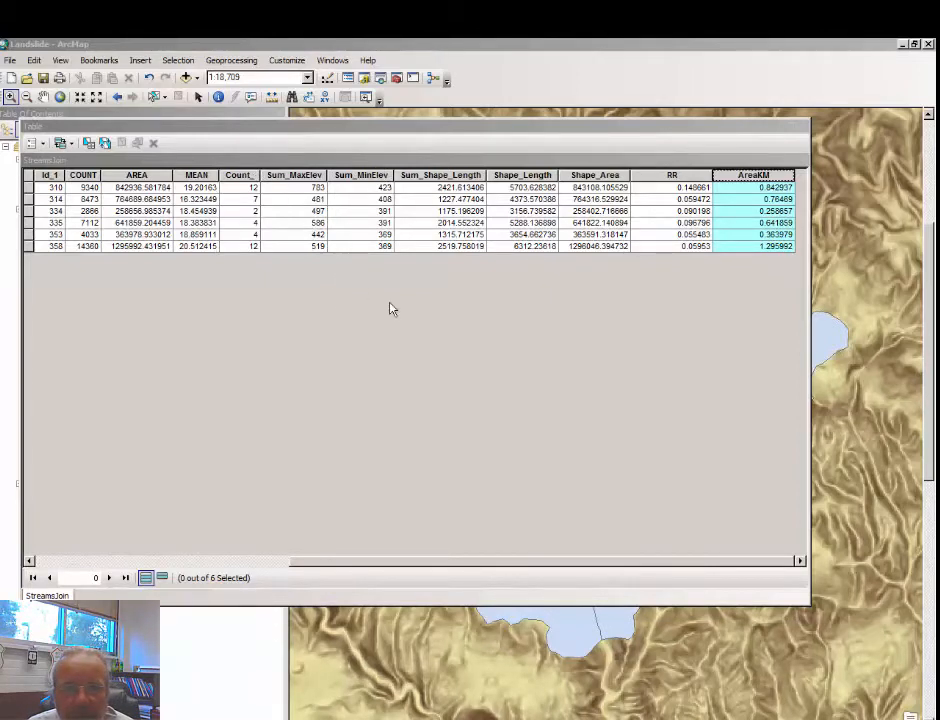
pyautogui.moveTo(266, 377)
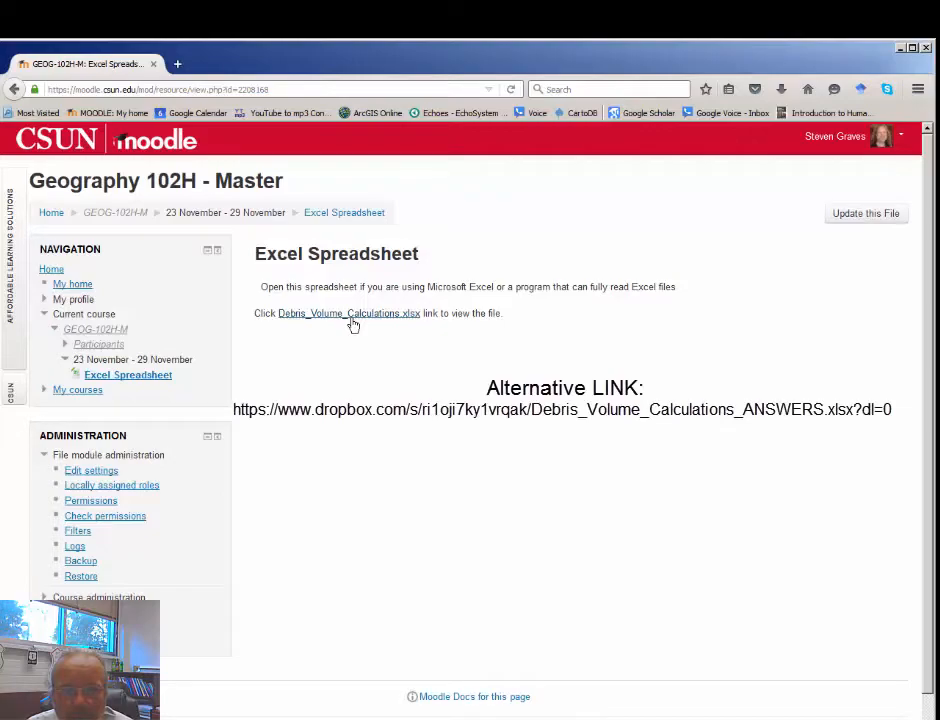
pyautogui.moveTo(356, 320)
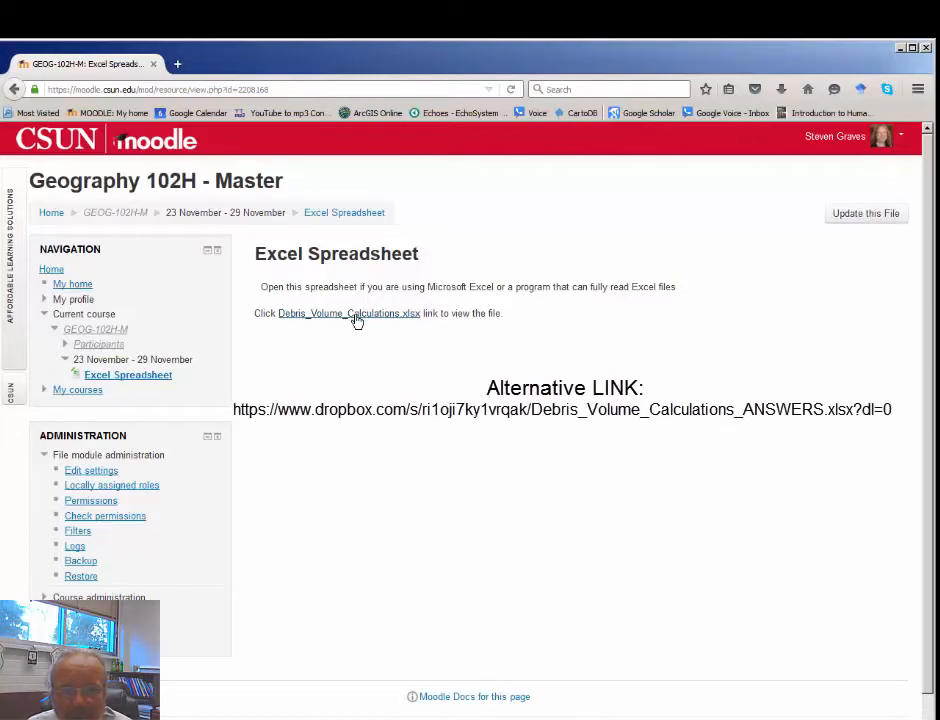
# - Open Debris_Volume_Calculations.xlsx from Moodle in Excel, enable editing, and save a copy
pyautogui.click(348, 313)
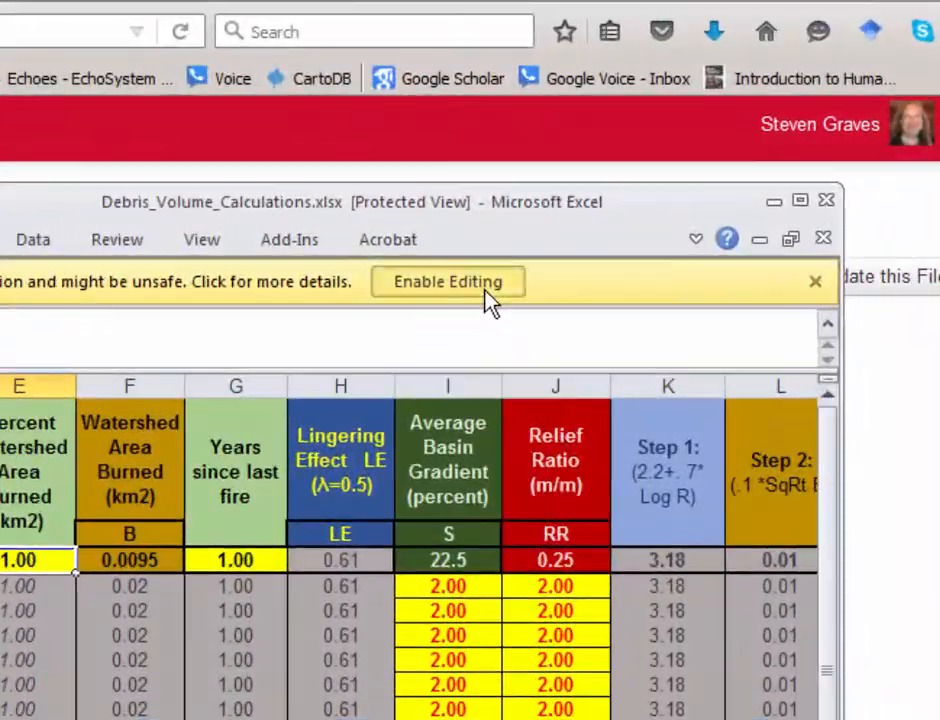
pyautogui.click(448, 281)
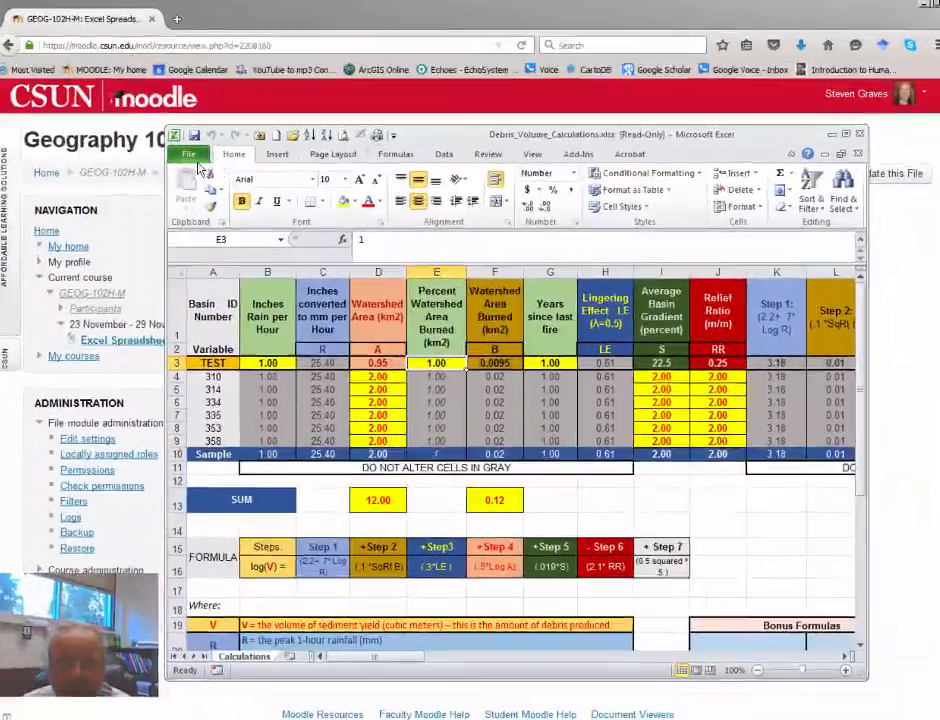
pyautogui.click(188, 154)
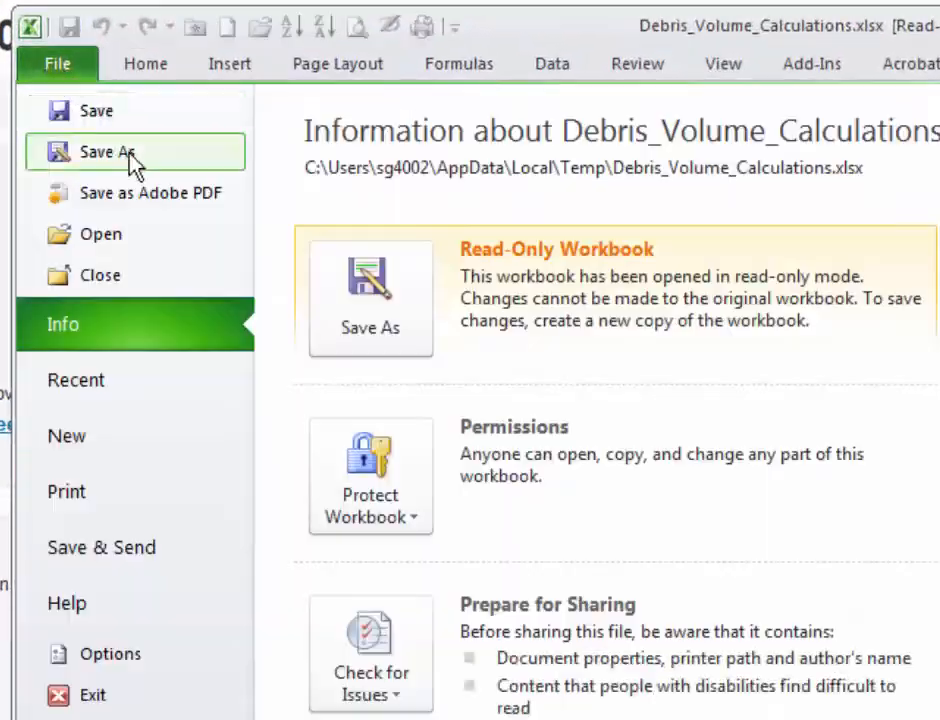
pyautogui.click(109, 151)
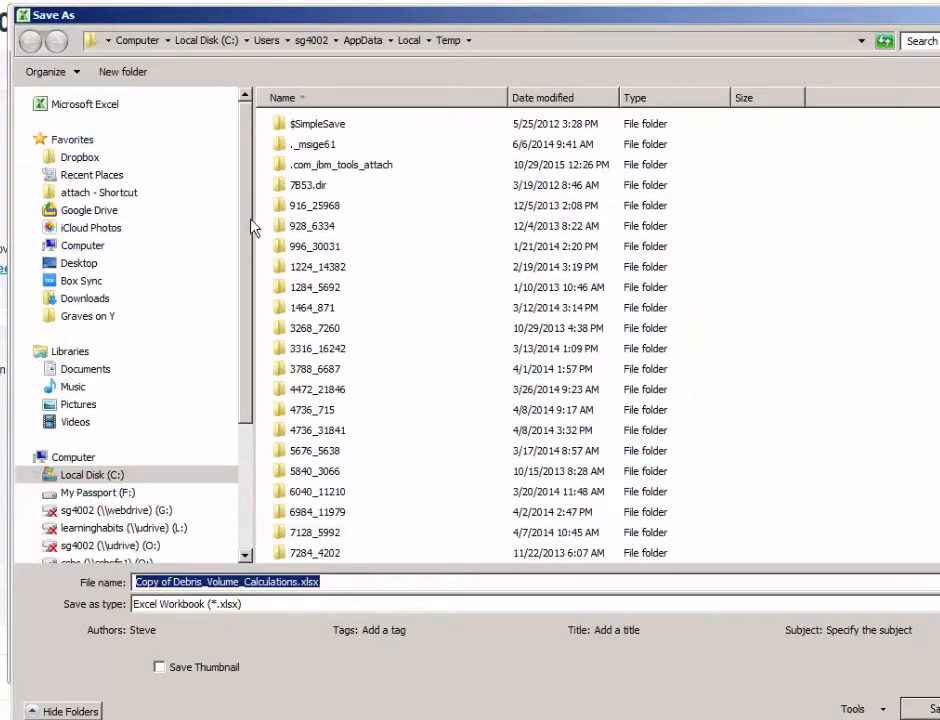
pyautogui.click(85, 307)
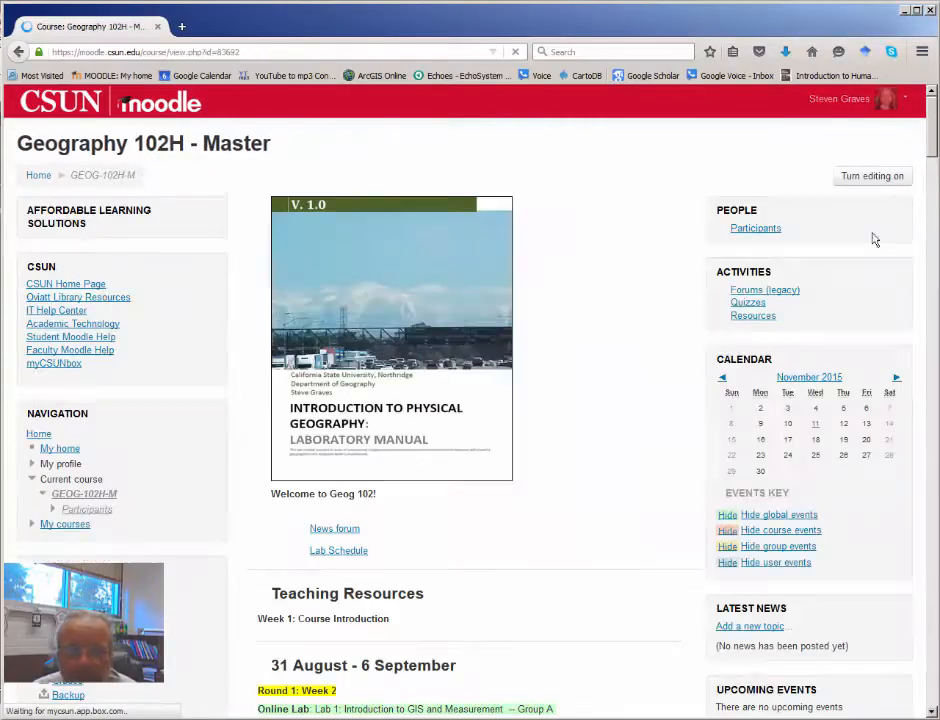
# - Scroll to Spreadsheet Files and open the Google Sheets Version link
pyautogui.scroll(-3)
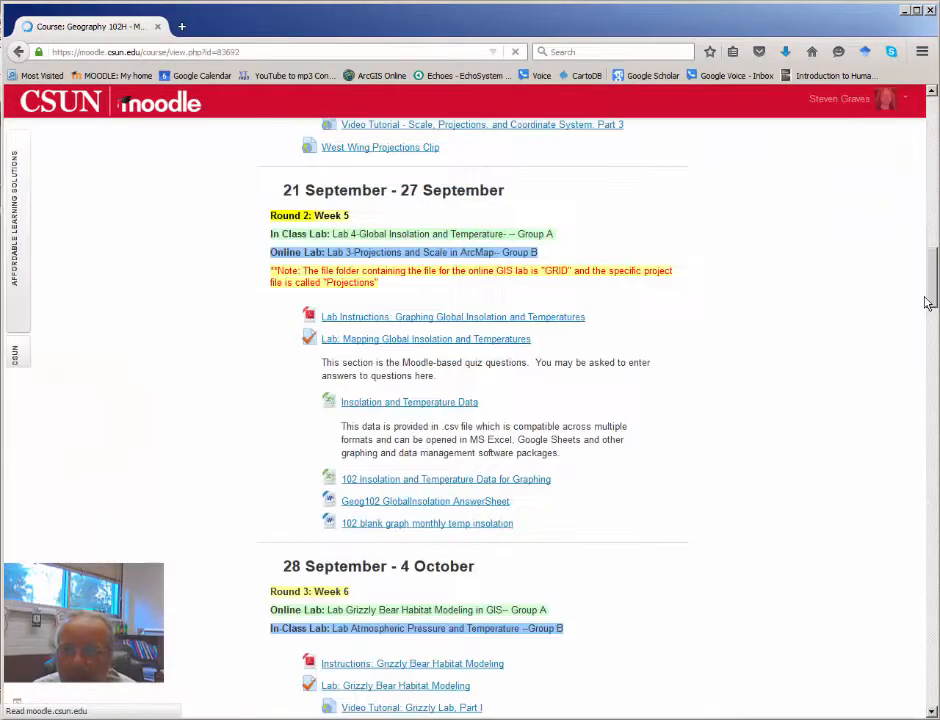
pyautogui.scroll(-3)
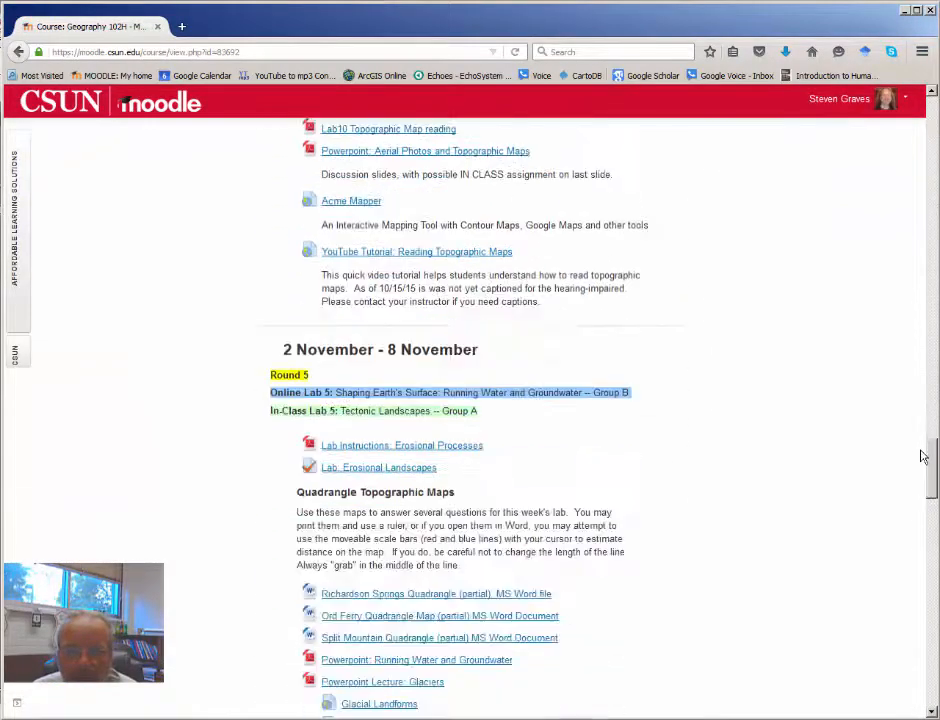
pyautogui.scroll(-3)
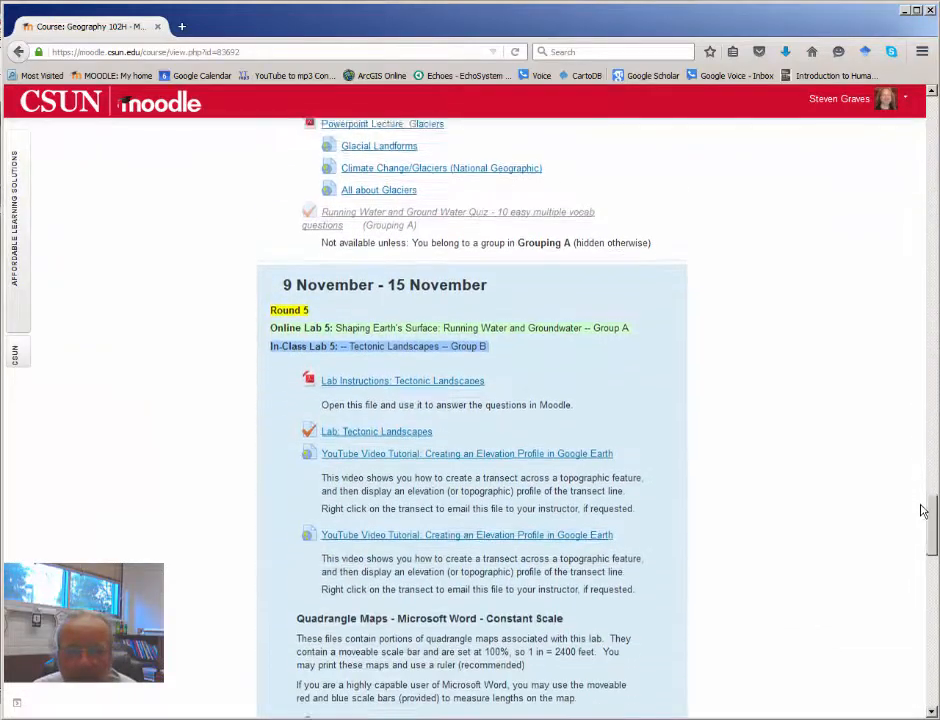
pyautogui.scroll(-3)
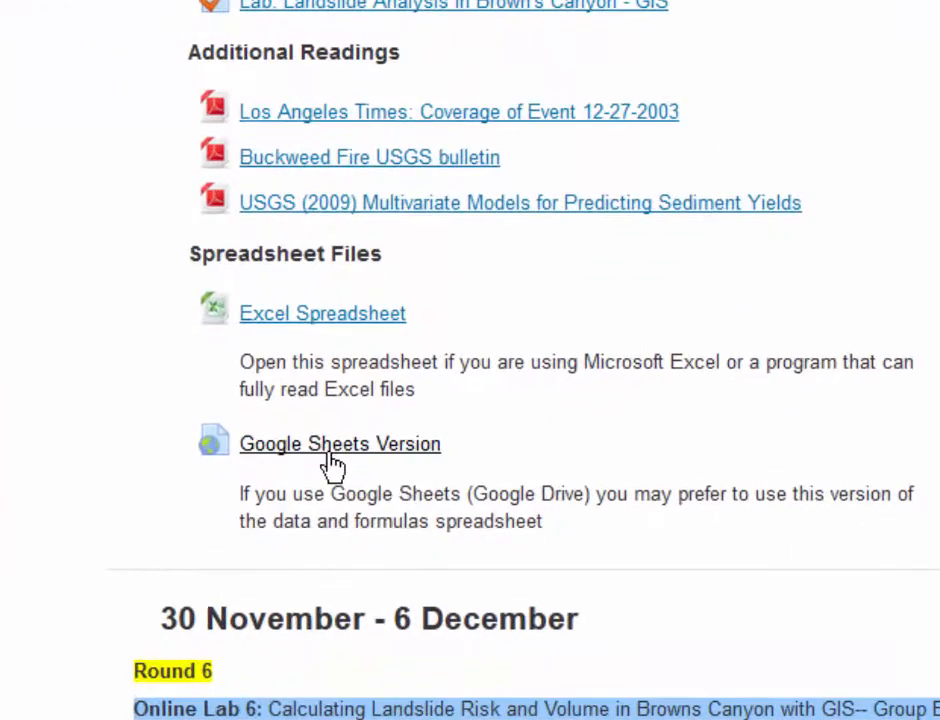
pyautogui.moveTo(385, 468)
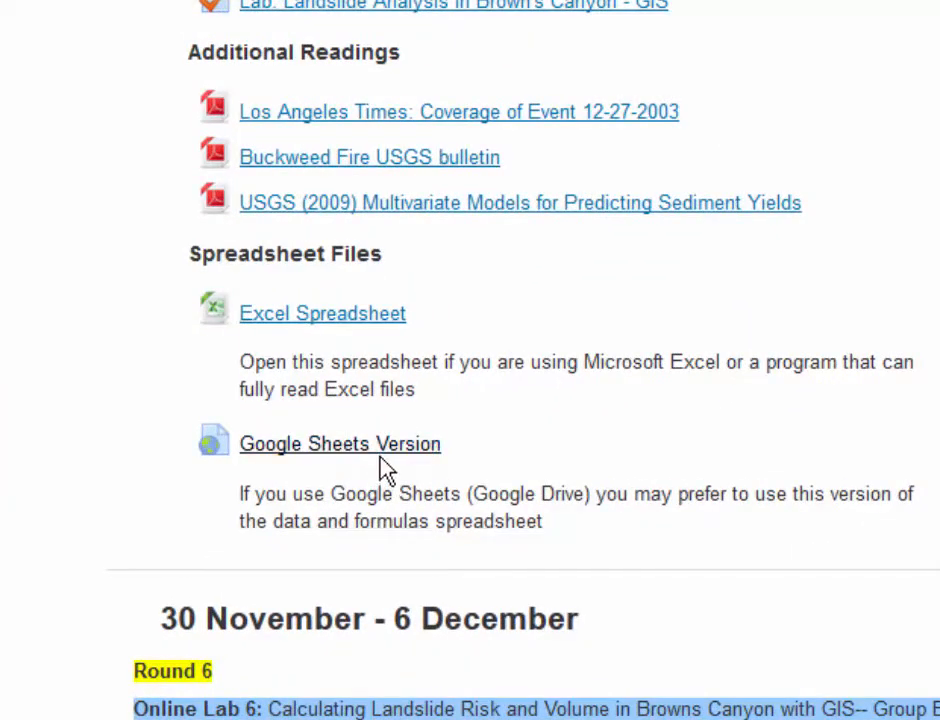
pyautogui.click(340, 443)
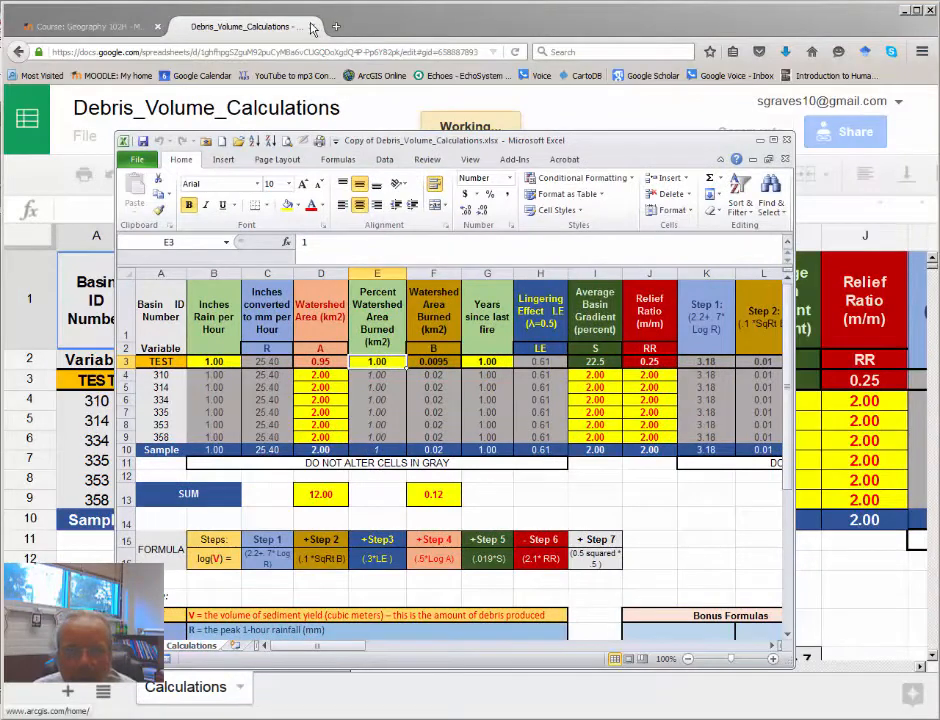
# - Bring the Copy of Debris_Volume_Calculations Excel window to the front over ArcMap
pyautogui.click(85, 25)
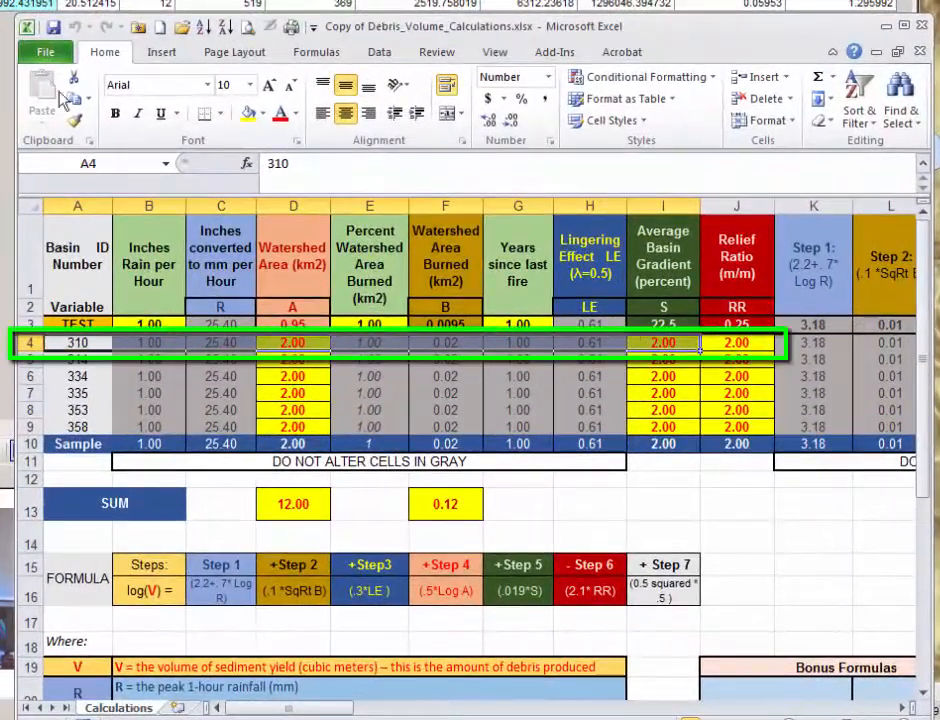
pyautogui.moveTo(600, 340)
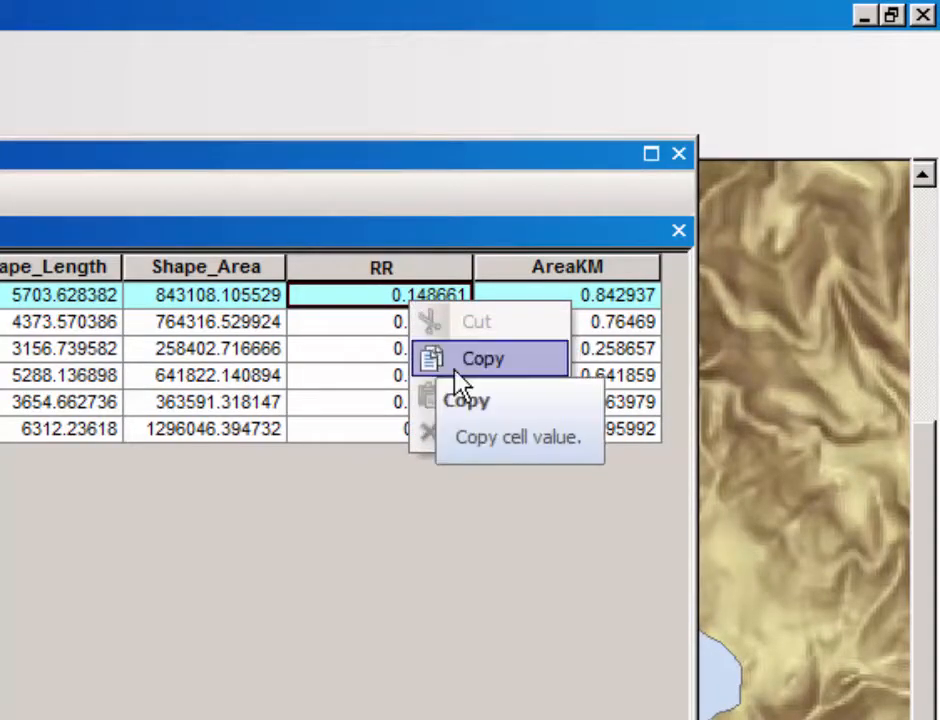
# - Copy basin 310's relief ratio 0.15 from ArcMap's RR column into Excel cell J4
pyautogui.click(482, 358)
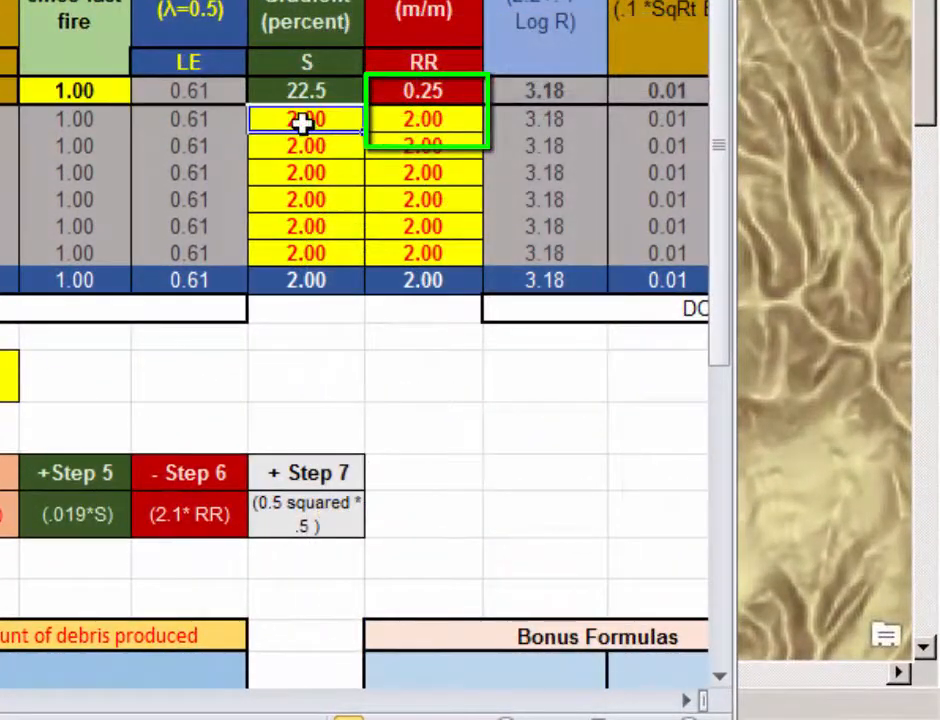
pyautogui.click(422, 118)
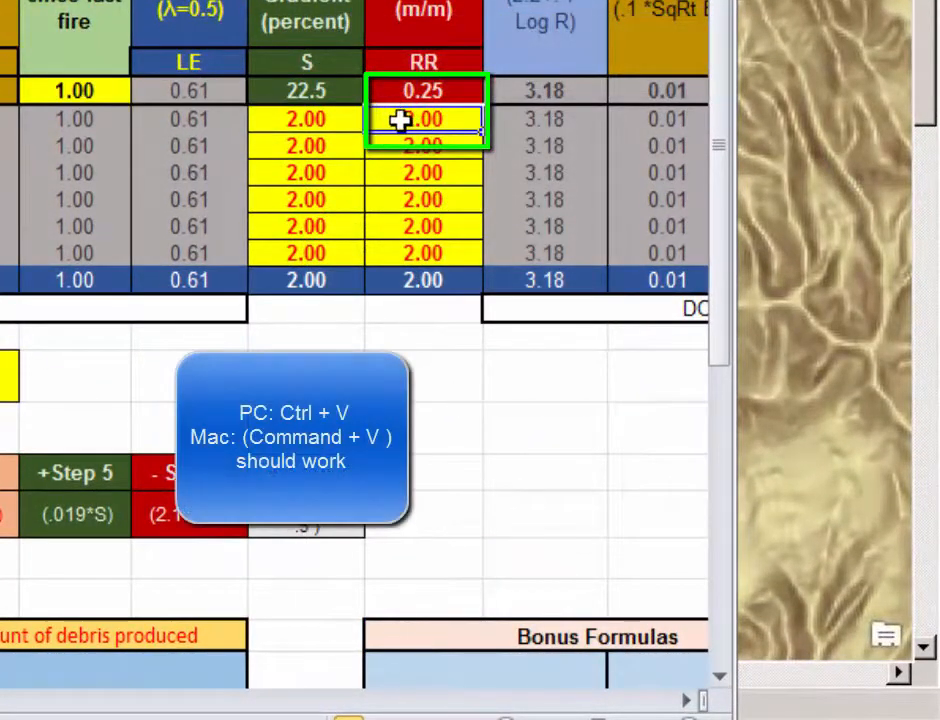
pyautogui.rightClick(423, 119)
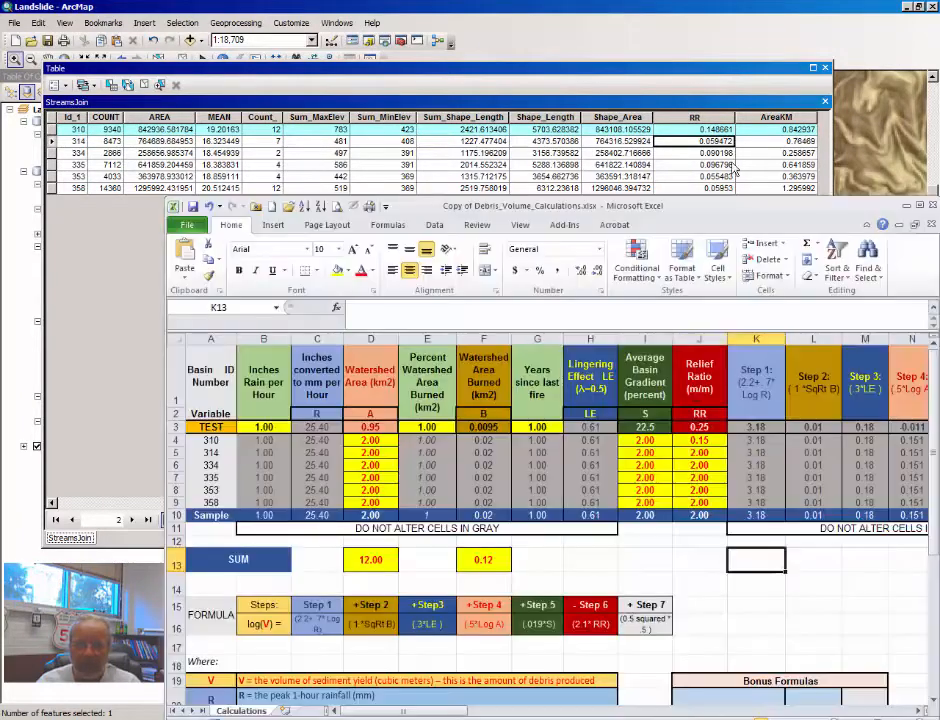
pyautogui.rightClick(700, 452)
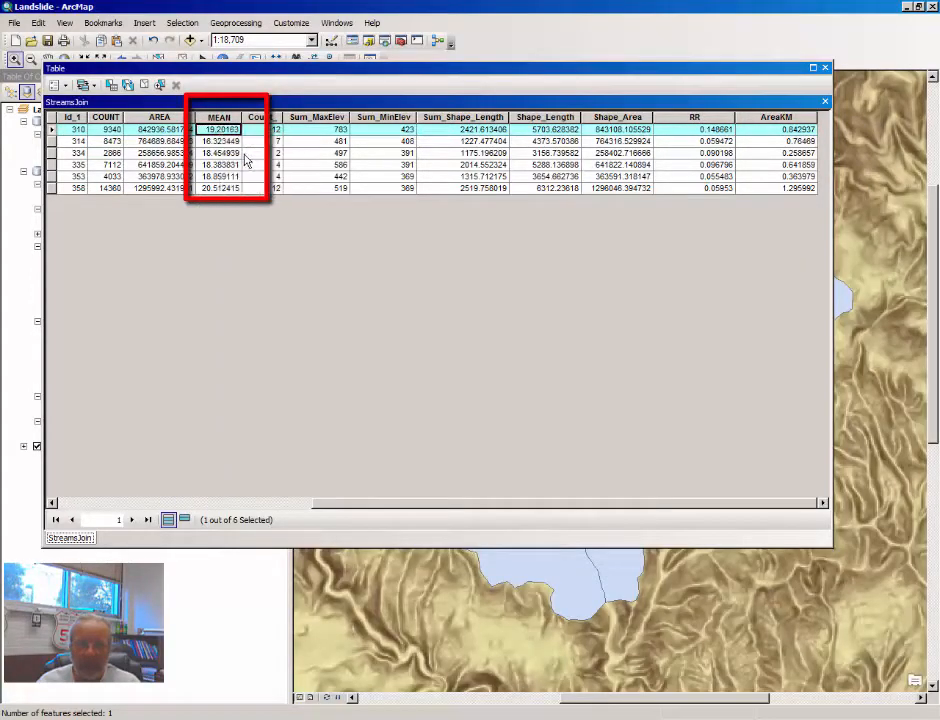
# - Paste basin 310's mean gradient 19.20 into I4 and basin 314's relief ratio 0.06 into J5
pyautogui.press('alt+tab')
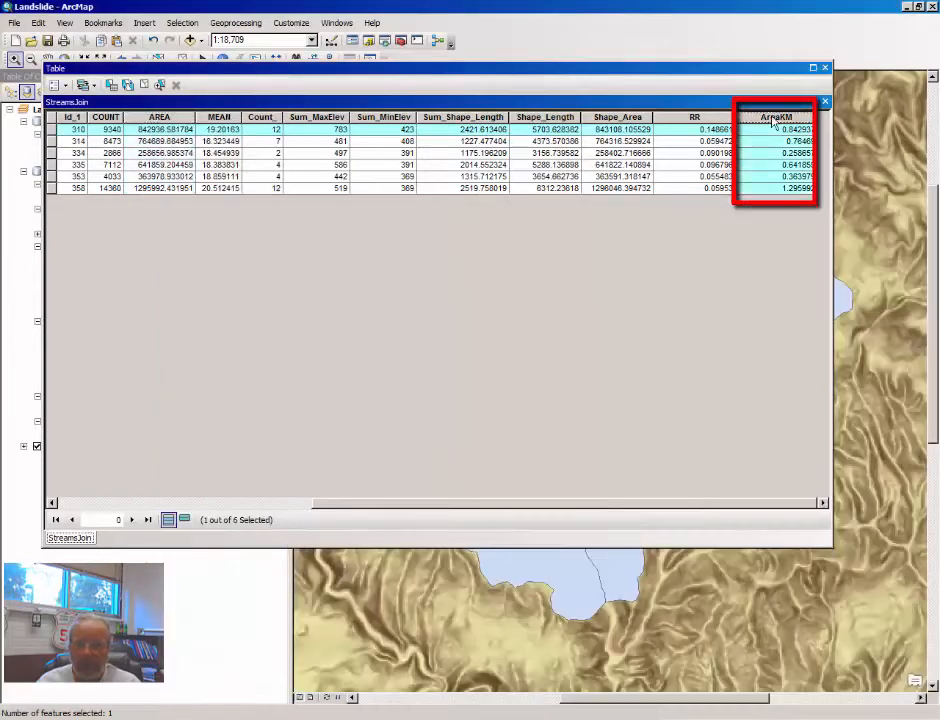
pyautogui.rightClick(778, 117)
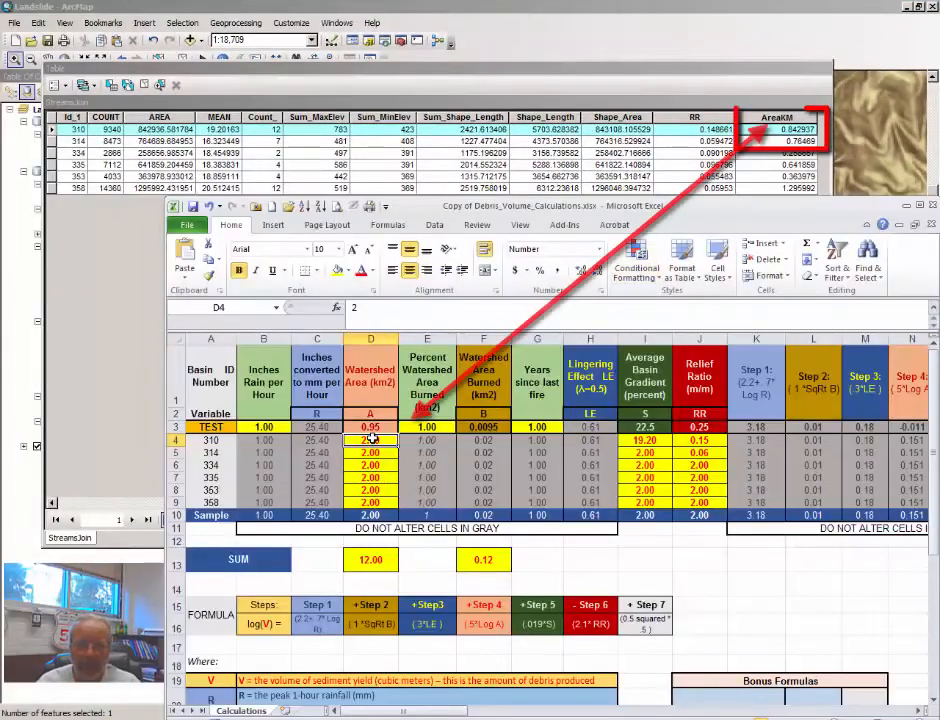
pyautogui.rightClick(370, 440)
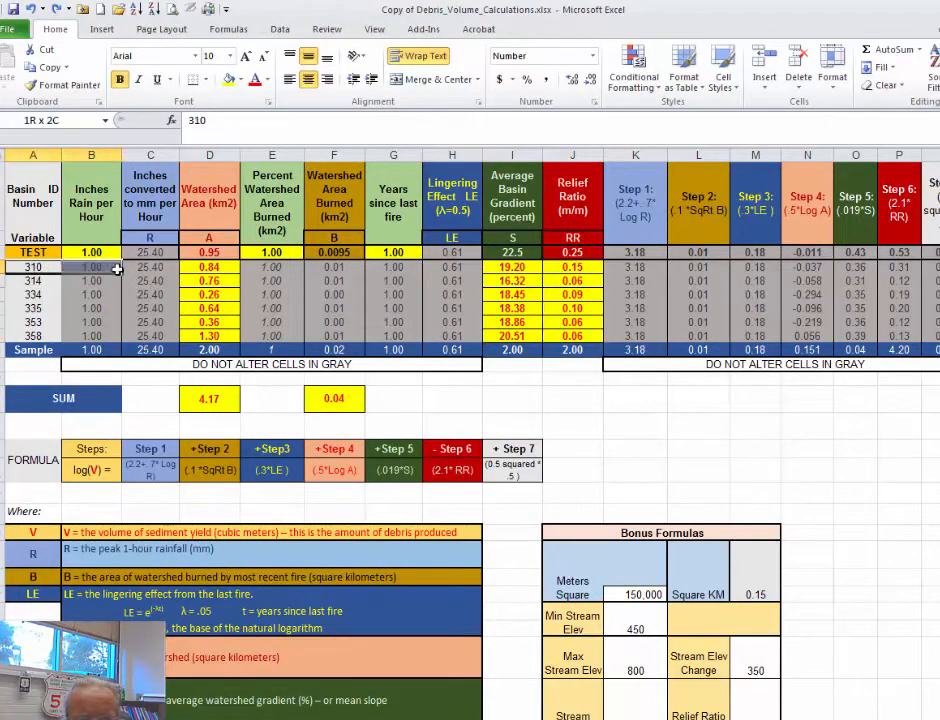
# - Review basin 310's row in Excel, then bring up ArcMap's StreamsJoin attribute table
pyautogui.click(32, 281)
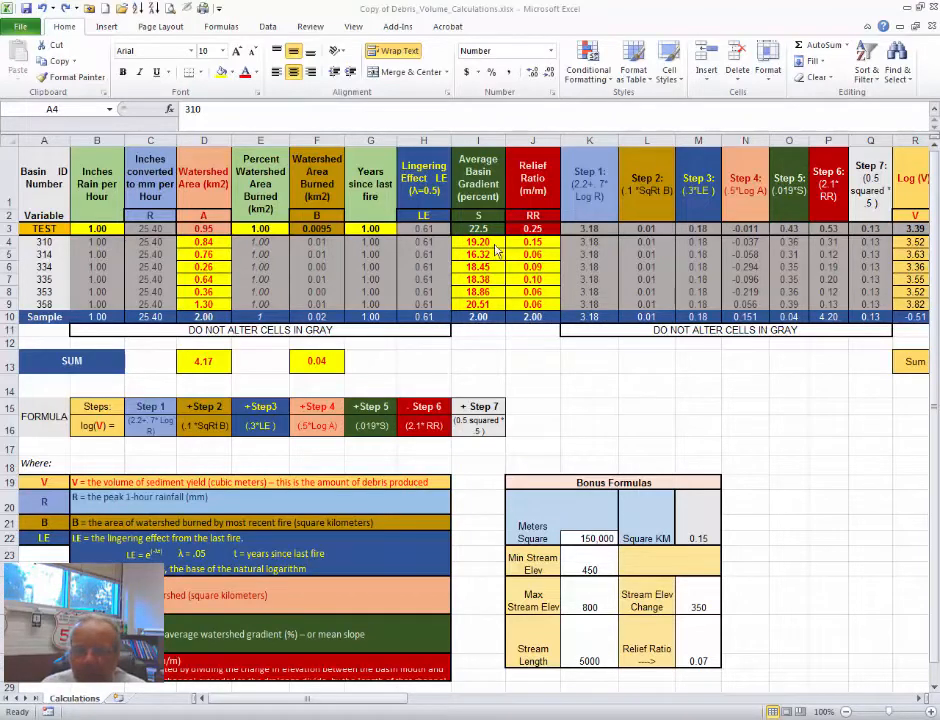
pyautogui.moveTo(478, 241); pyautogui.dragTo(478, 304)
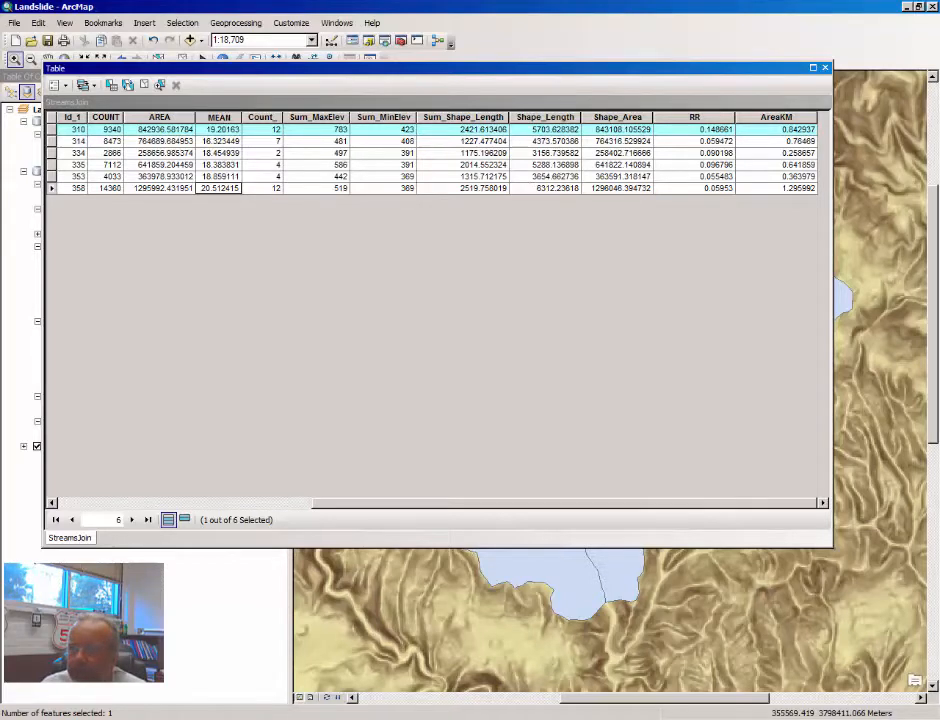
# - Close the attribute table and save the Landslide map document to My Documents
pyautogui.click(824, 67)
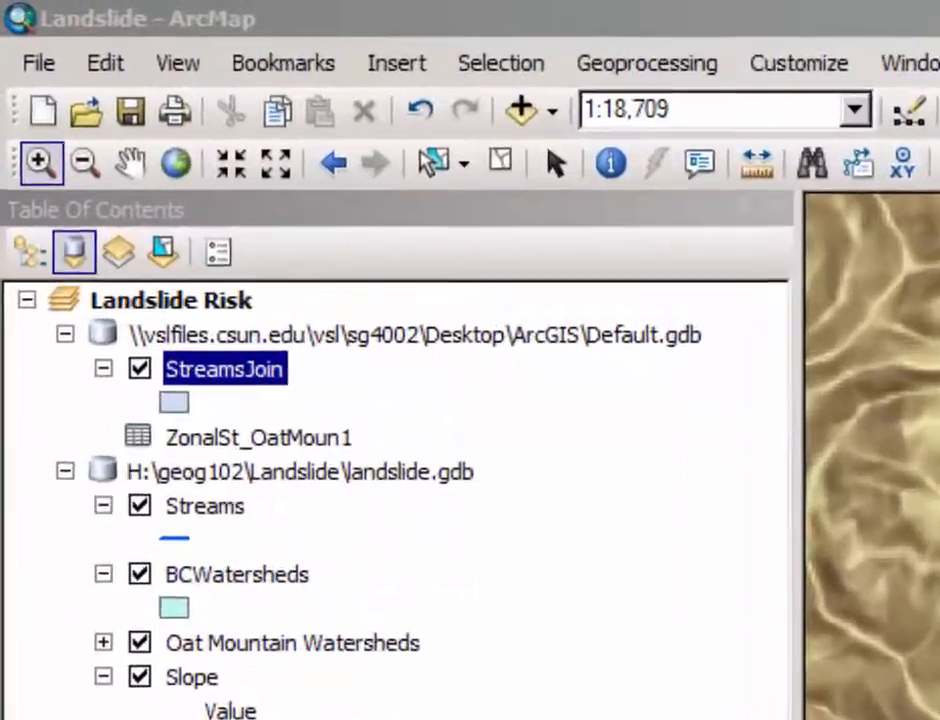
pyautogui.click(38, 62)
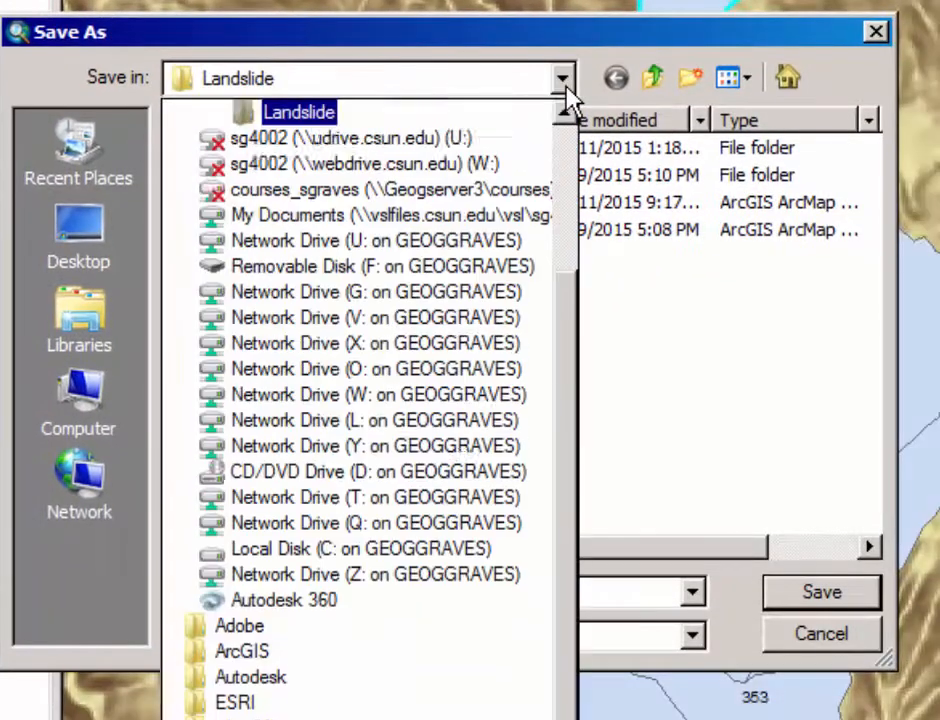
pyautogui.click(374, 574)
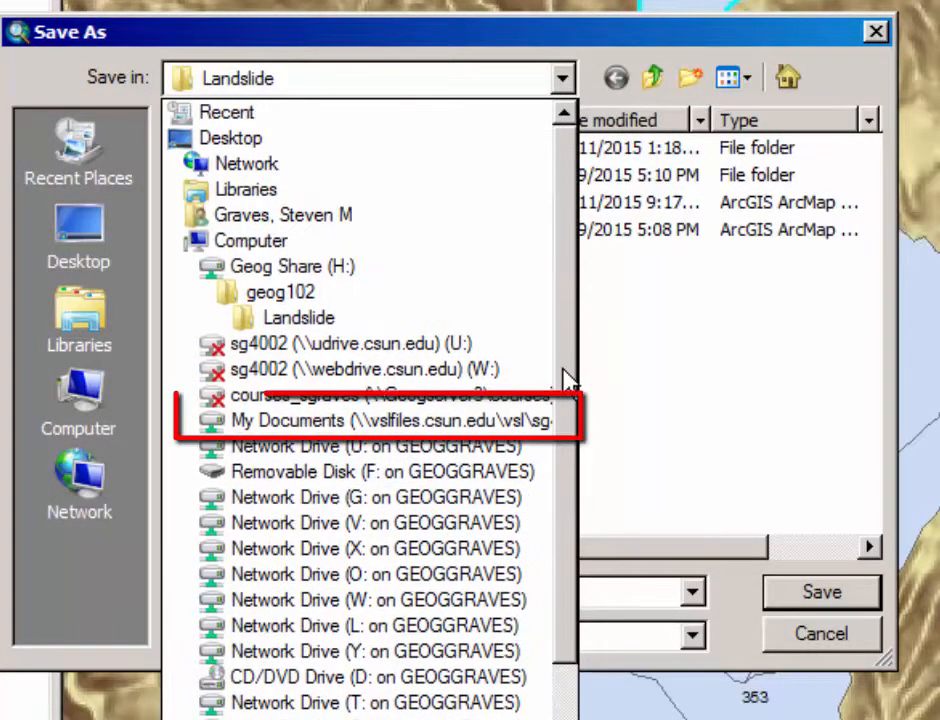
pyautogui.click(380, 420)
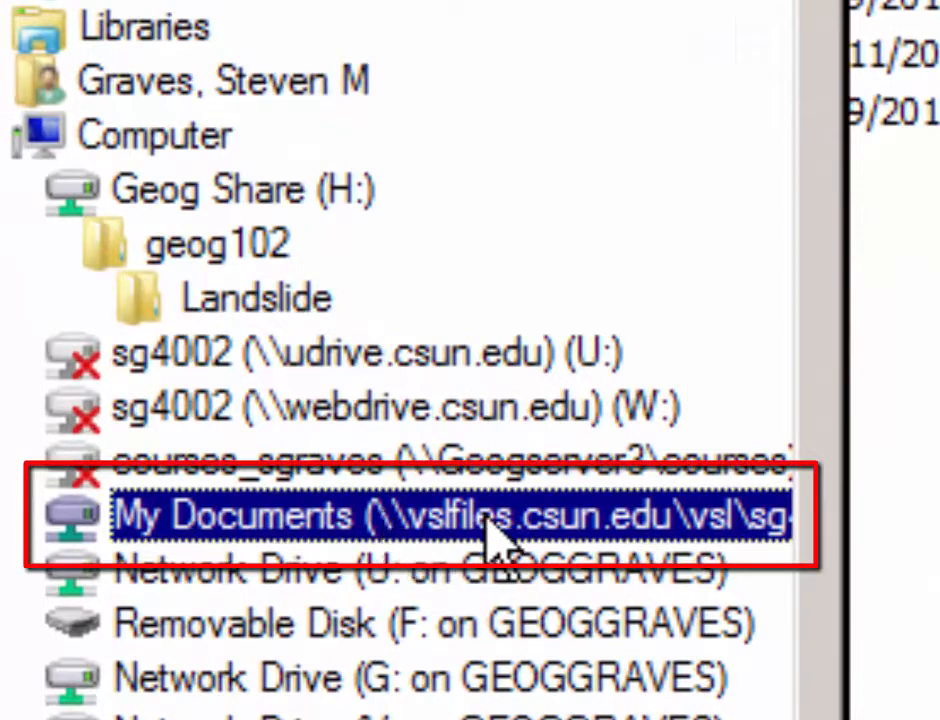
pyautogui.doubleClick(450, 513)
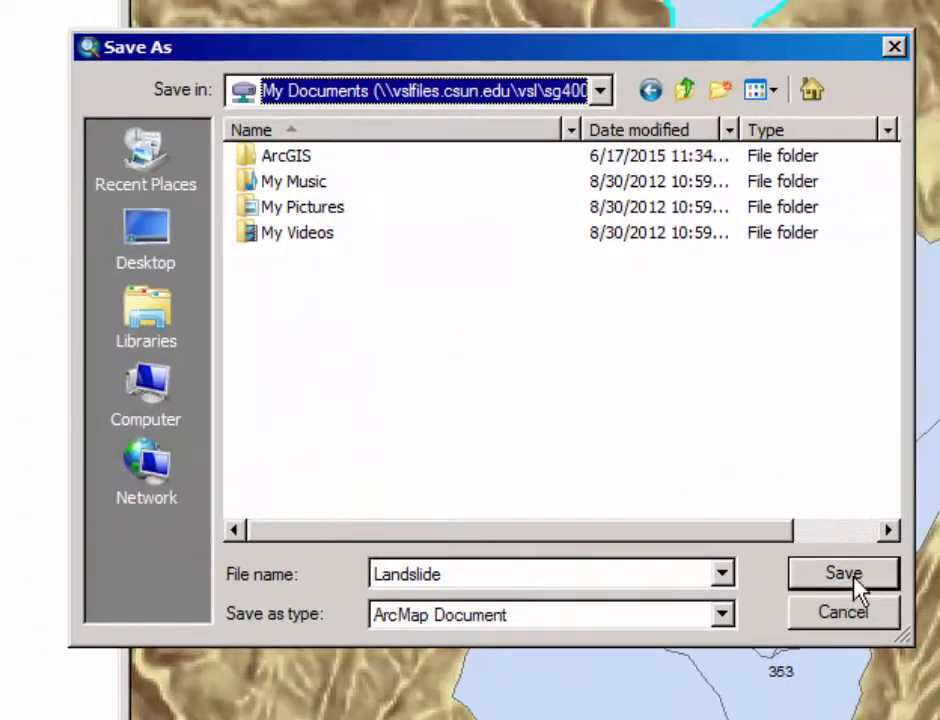
pyautogui.click(843, 573)
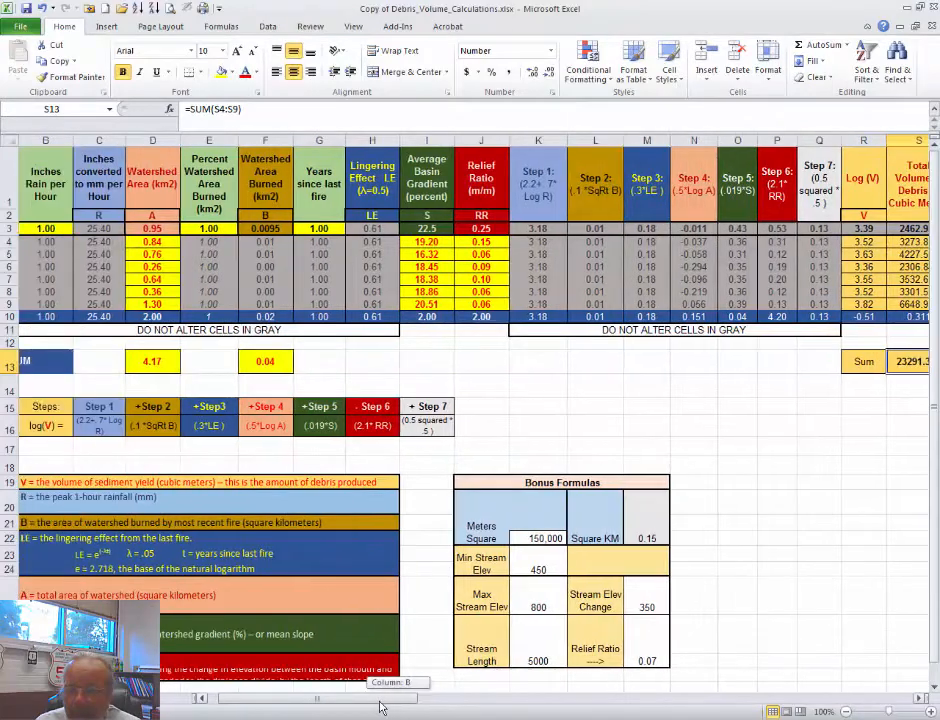
# - Scroll the Excel sheet toward the Total Volume of Debris column and its Sum cell
pyautogui.hscroll(-3)
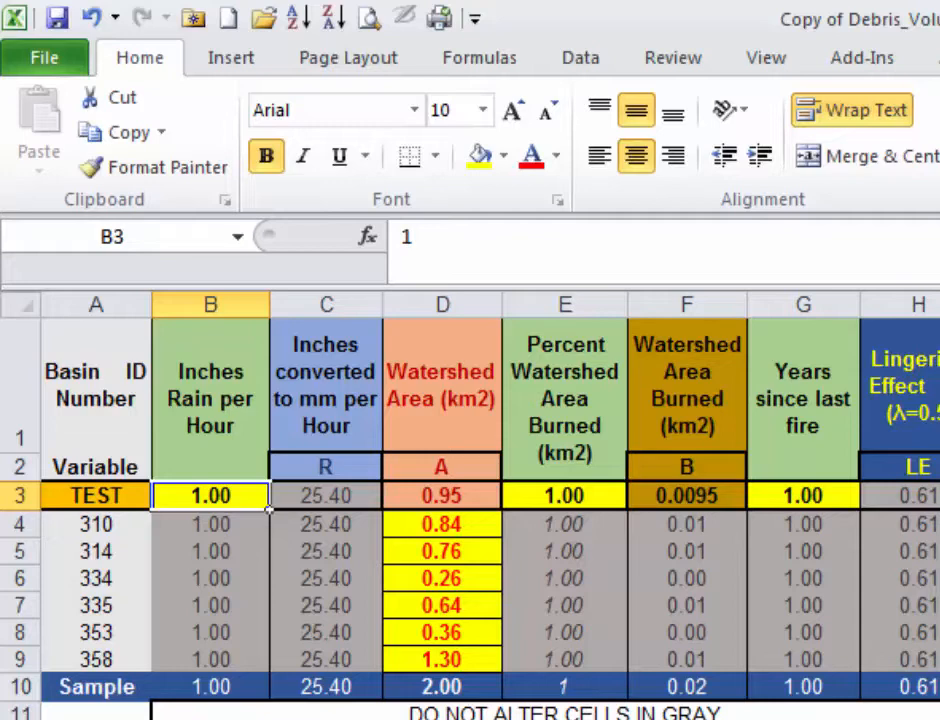
# - Enter 0.6 inches of rain in B3, 50 percent burned in E3, 0.5 years in G3
pyautogui.write('.6')
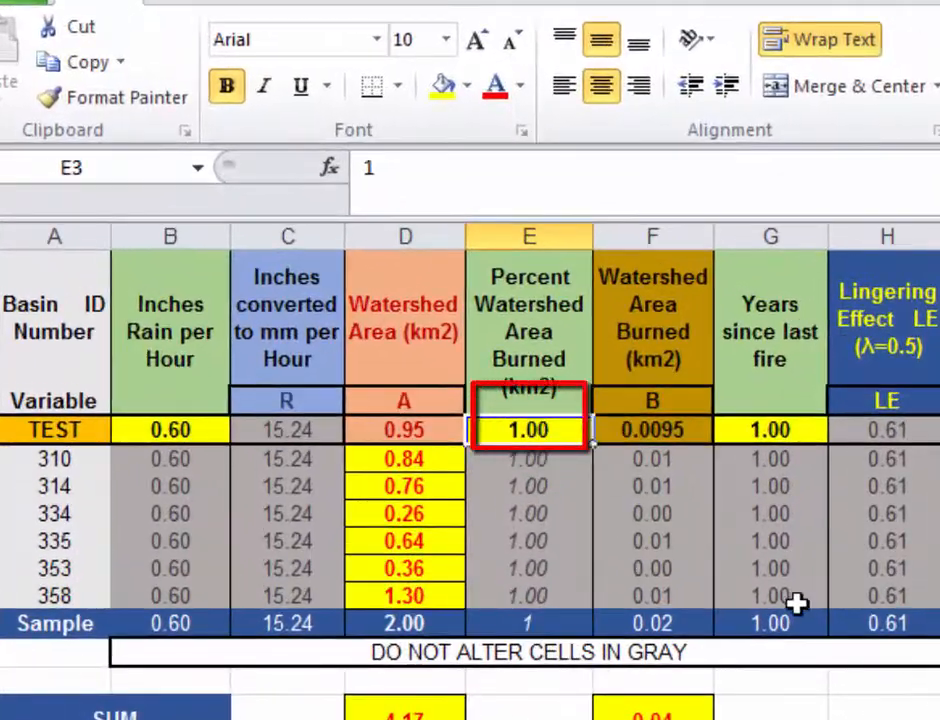
pyautogui.write('50')
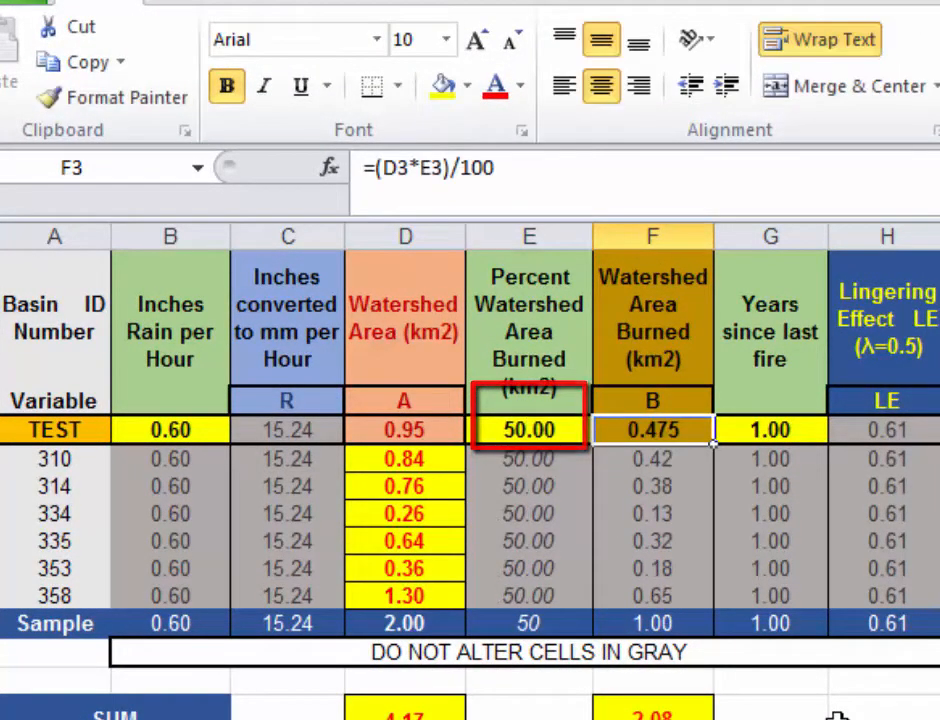
pyautogui.click(651, 430)
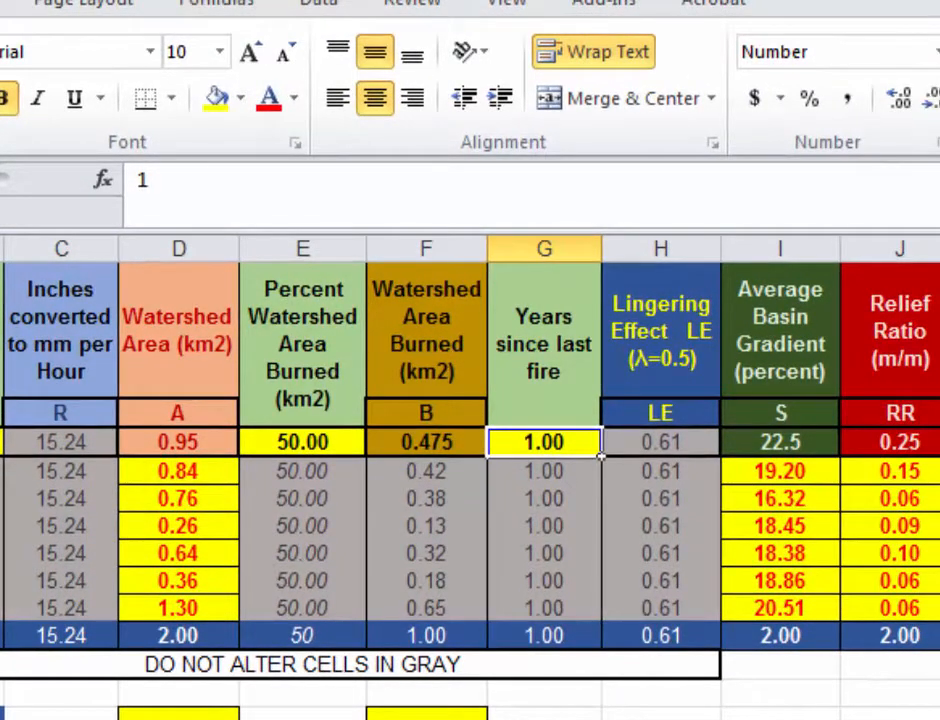
pyautogui.click(543, 441)
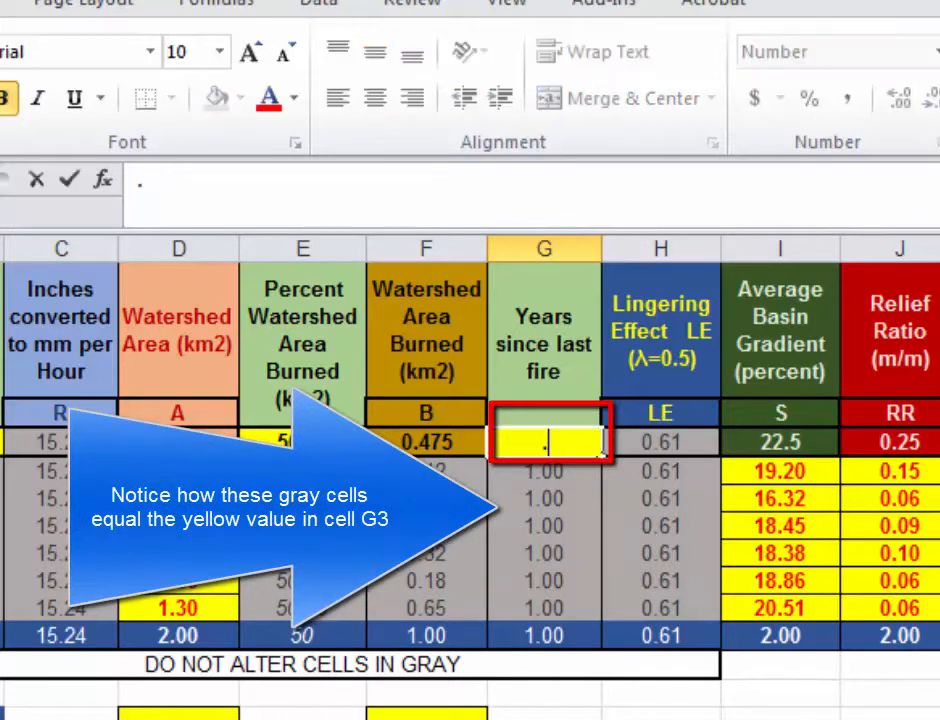
pyautogui.write('.50')
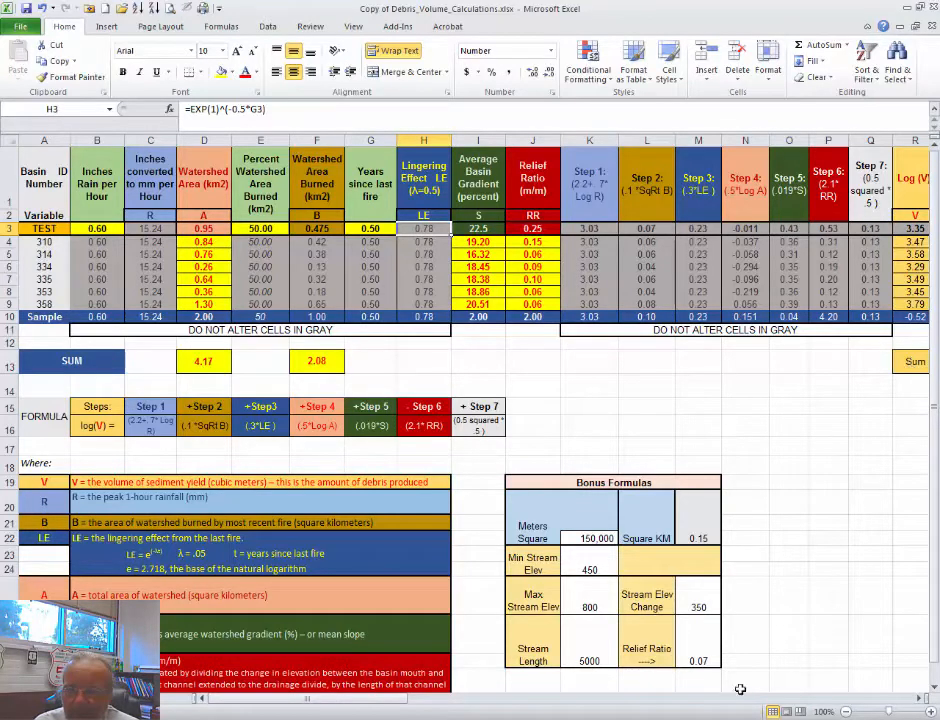
# - Enter 1.5 inches of rain, 100 percent burned and 0 years, giving total 48,666.335
pyautogui.hscroll(3)
pyautogui.write('1.')
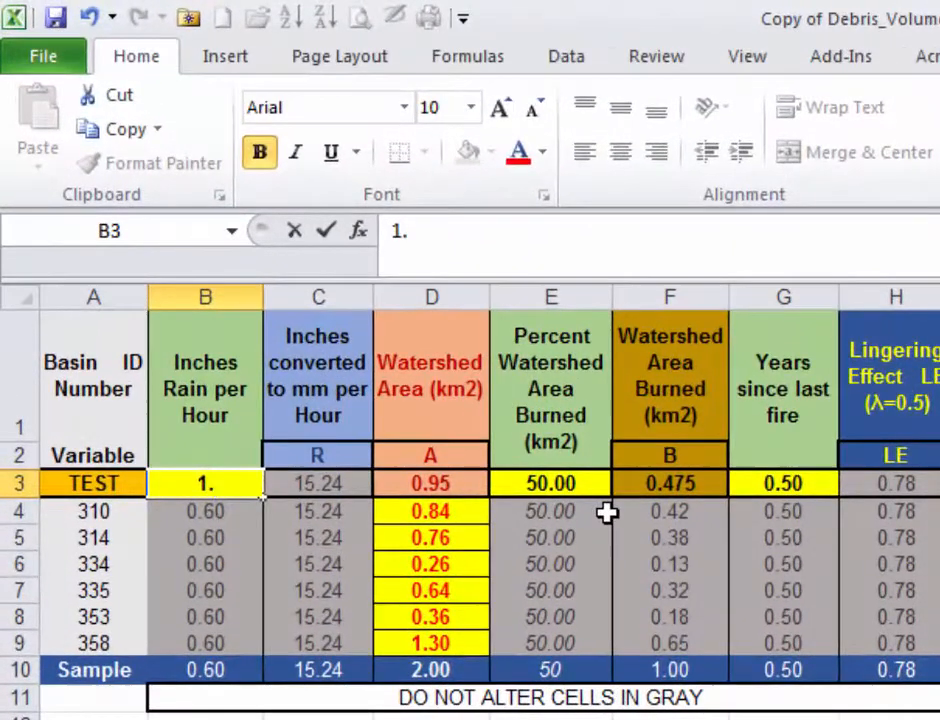
pyautogui.press('Delete')
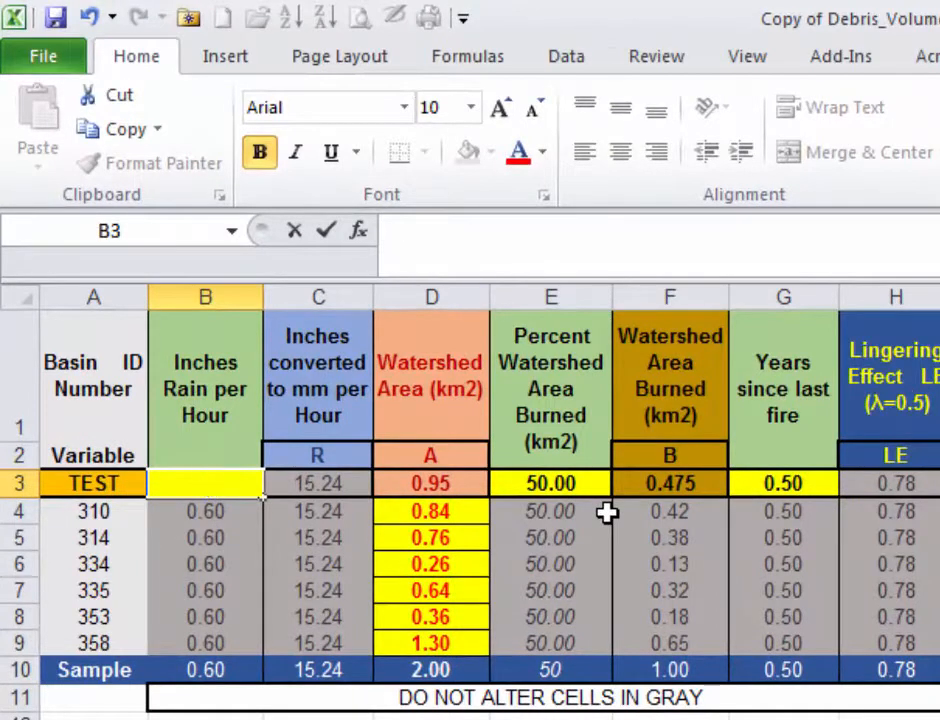
pyautogui.write('1')
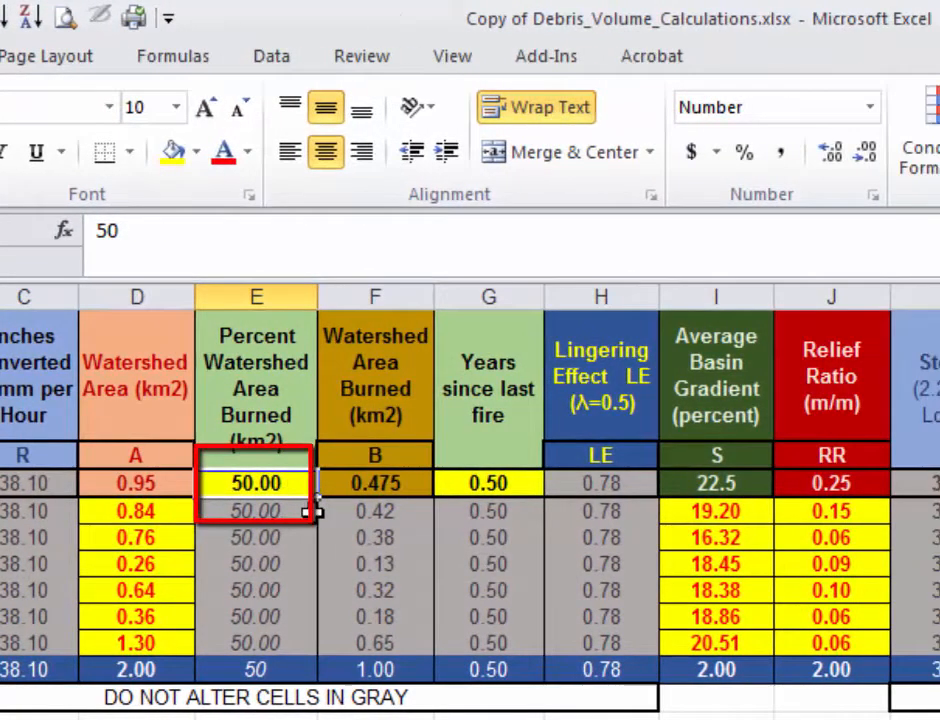
pyautogui.write('100')
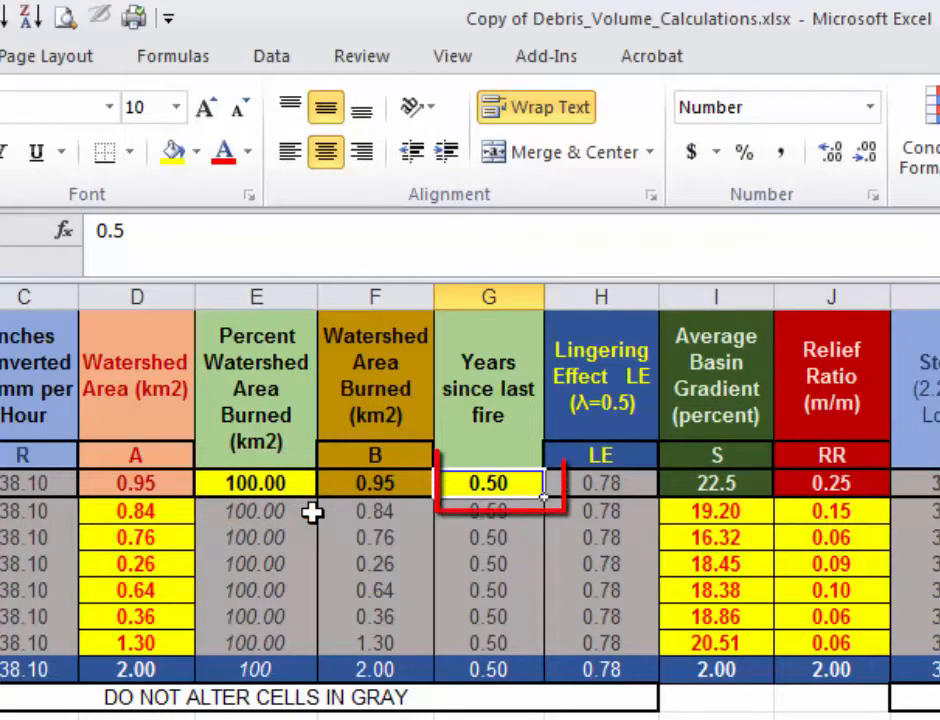
pyautogui.write('.25')
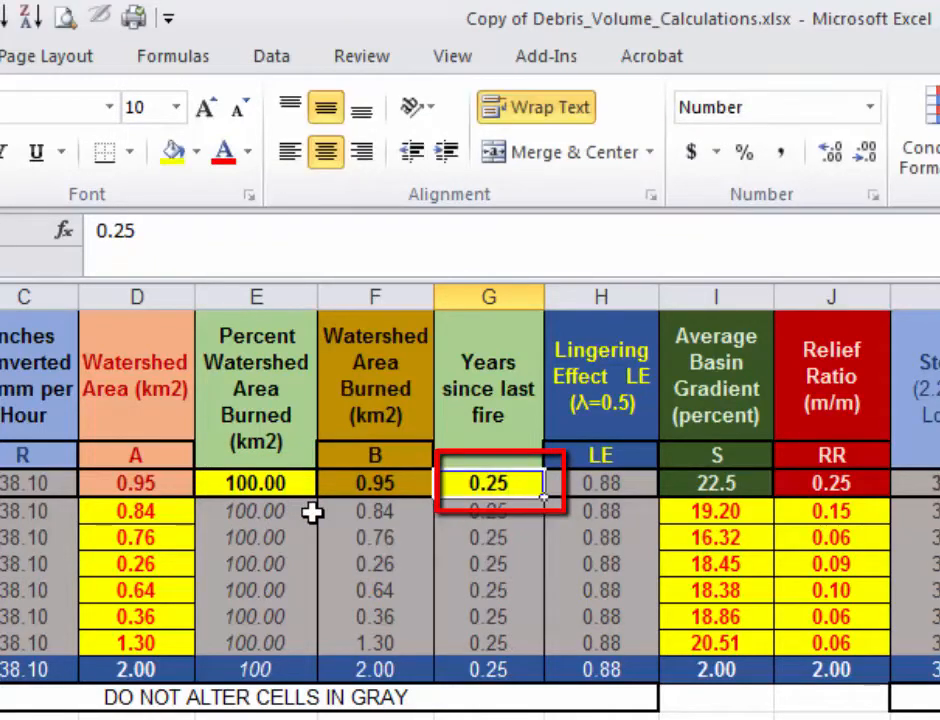
pyautogui.write('00')
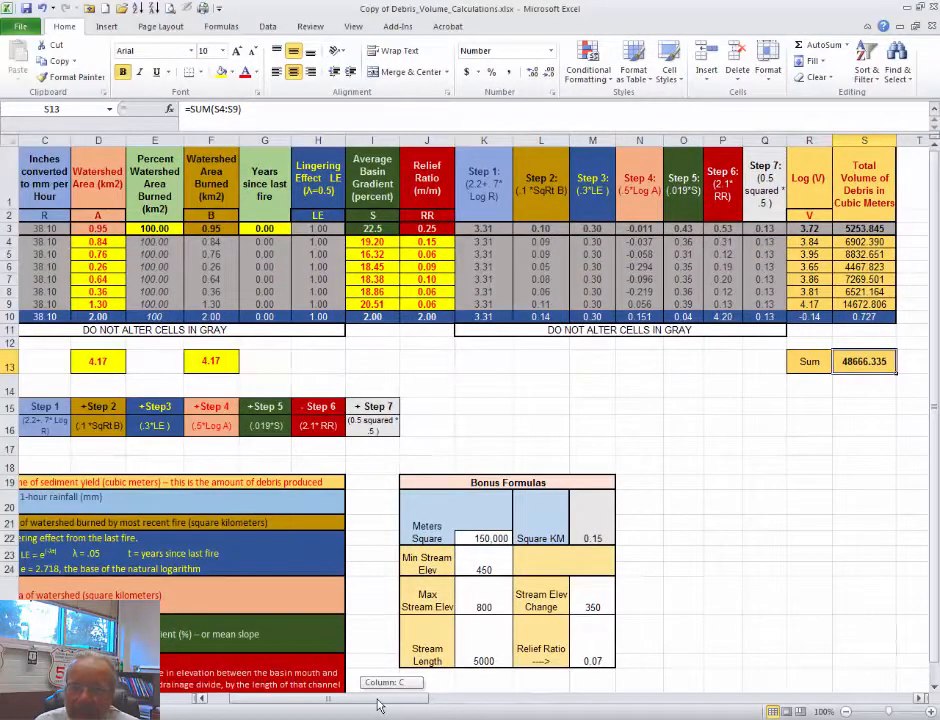
pyautogui.hscroll(-3)
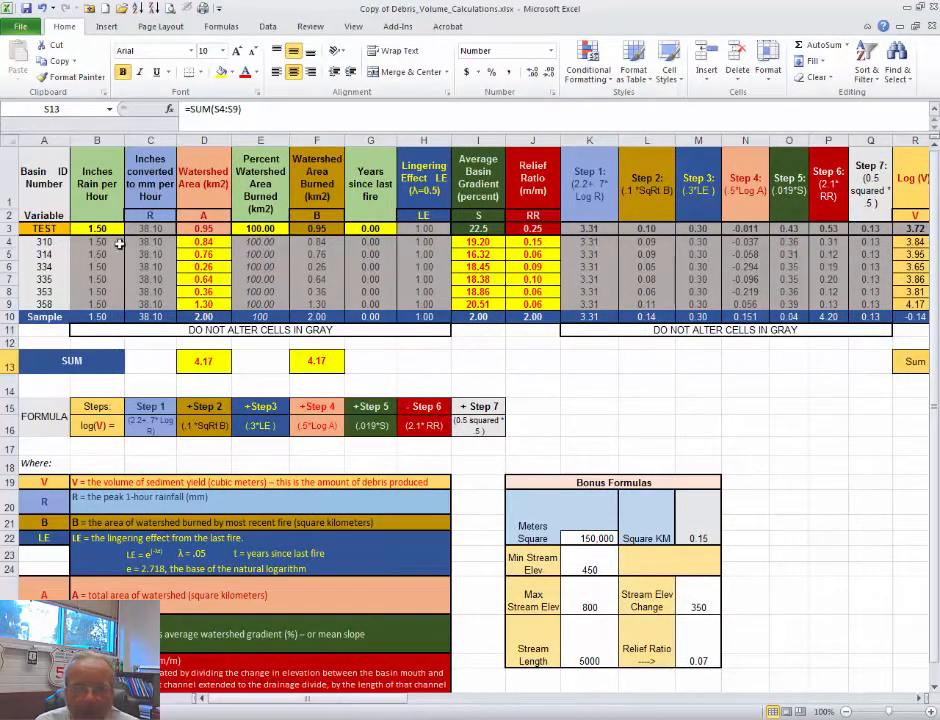
pyautogui.click(97, 228)
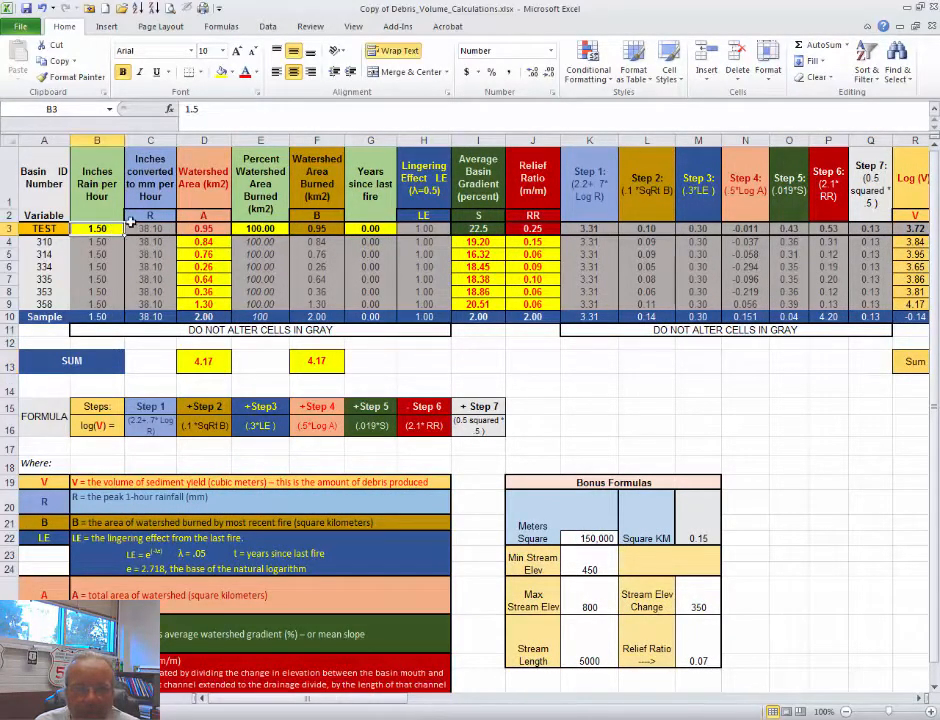
pyautogui.moveTo(125, 235)
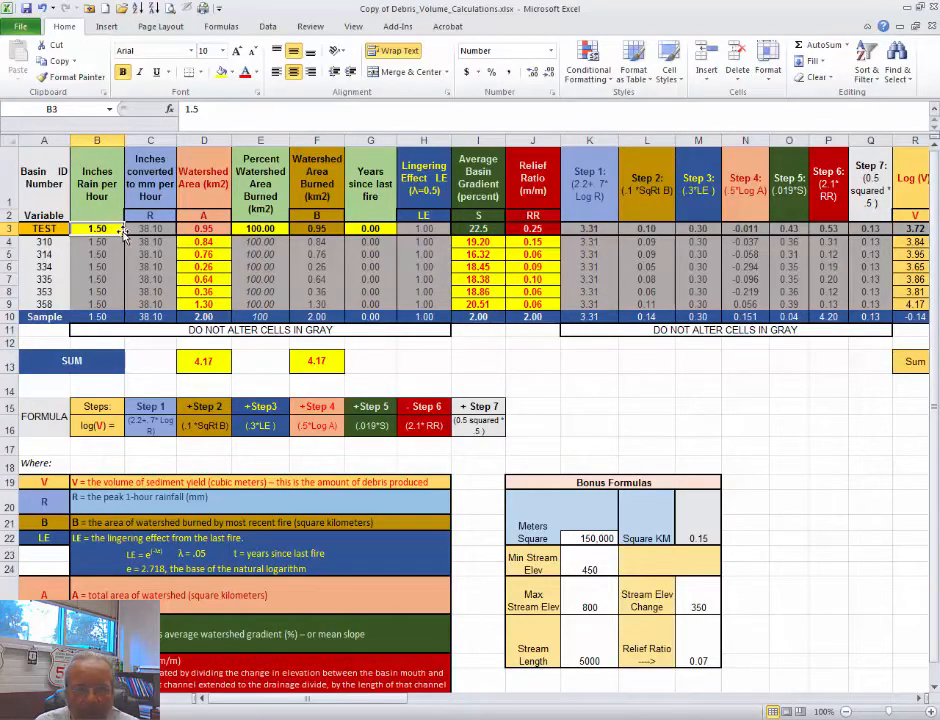